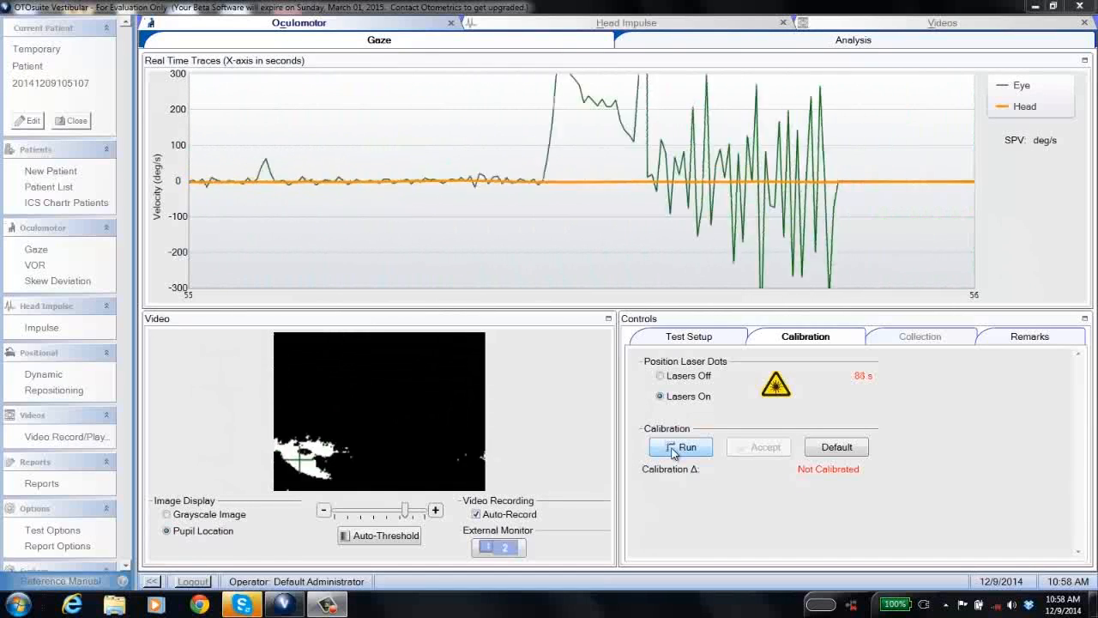
# - Run the Gaze calibration with lasers on, bringing up the calibration-in-progress dialog
pyautogui.click(679, 446)
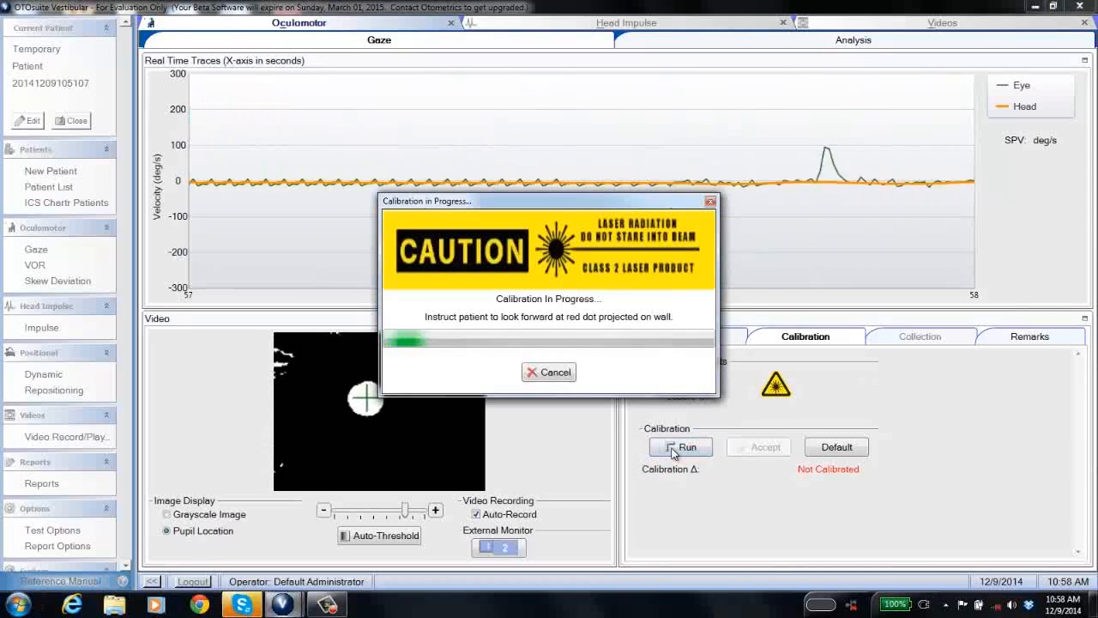